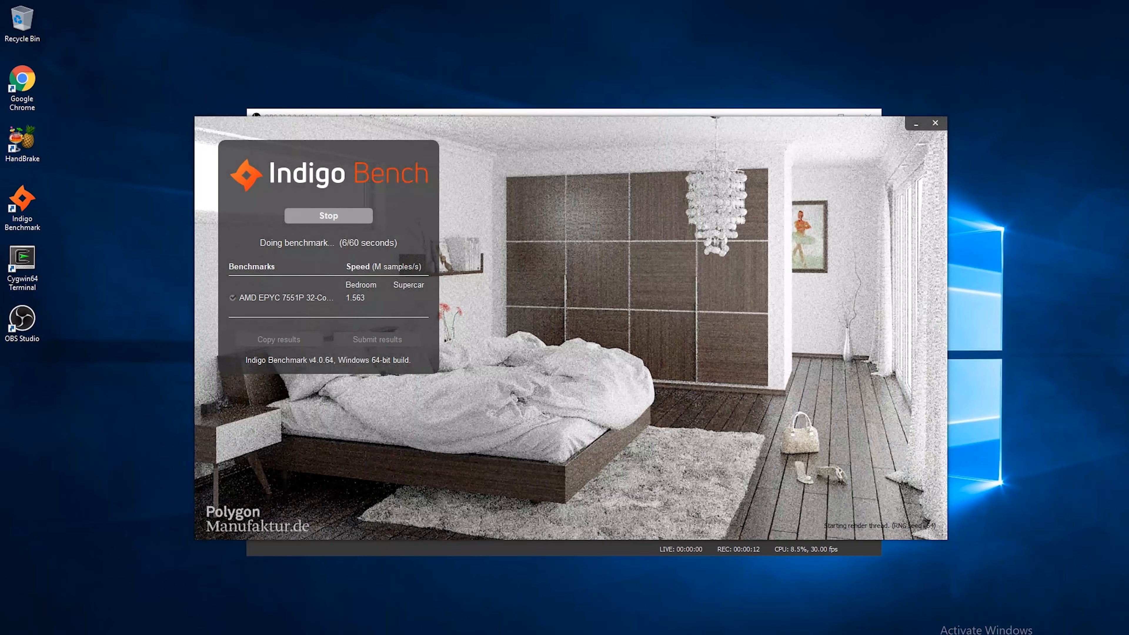
Scroll the 7-Zip MIPS chart until the Epyc 7551P NUMA + CorePrio bar (38,798) and axis show.
{"action": "left_click", "coordinate": [9, 627]}
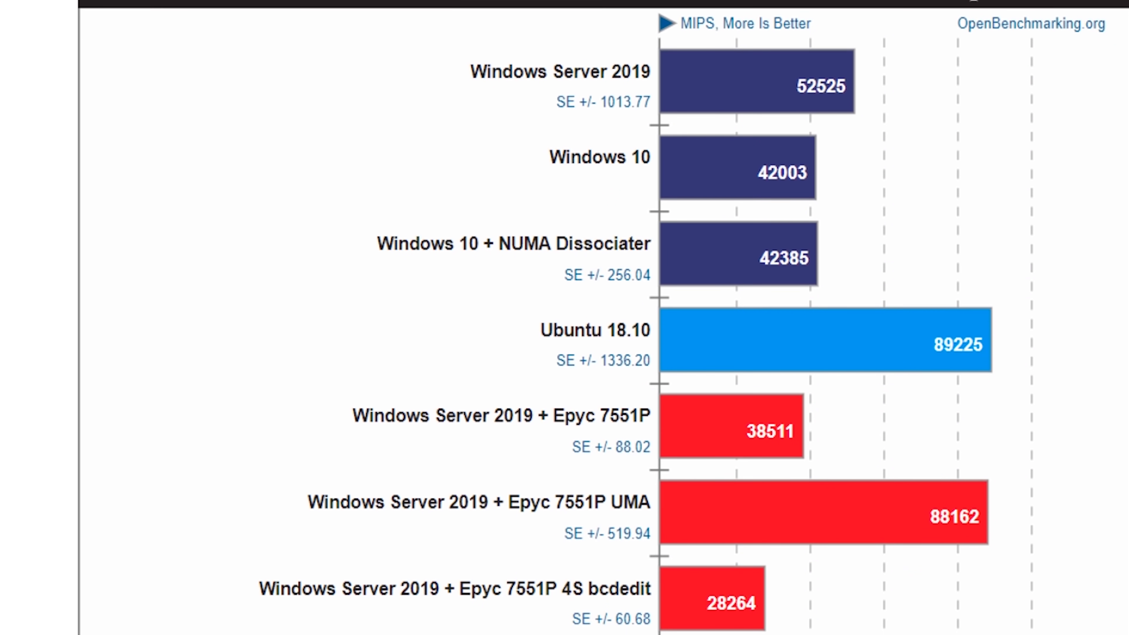
{"action": "scroll", "scroll_direction": "down", "scroll_amount": 3}
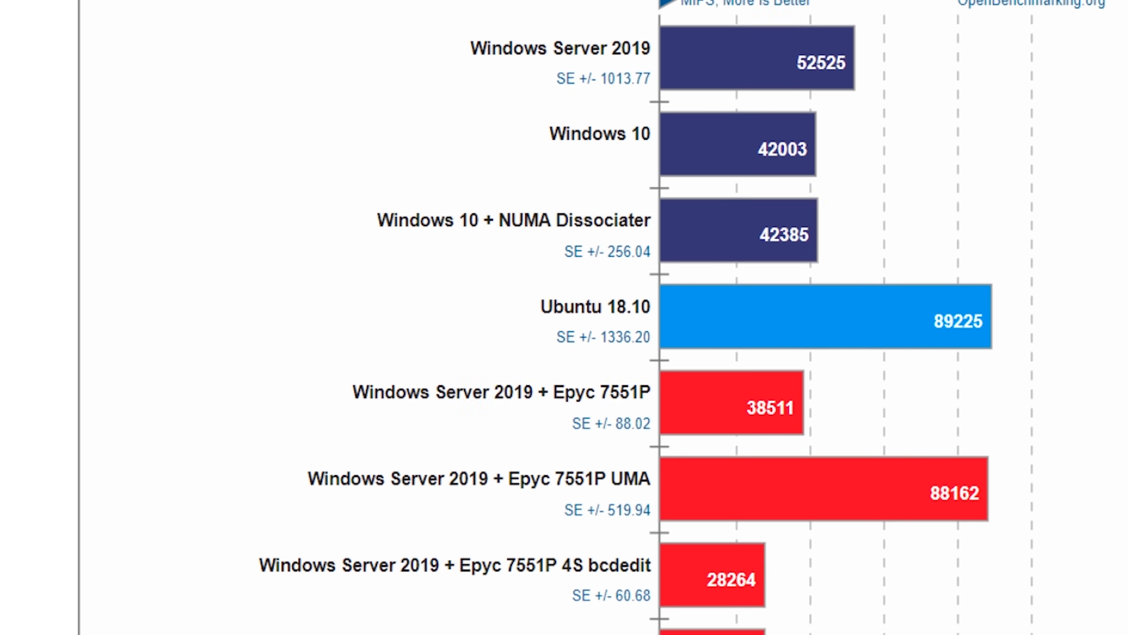
{"action": "scroll", "scroll_direction": "down", "scroll_amount": 3}
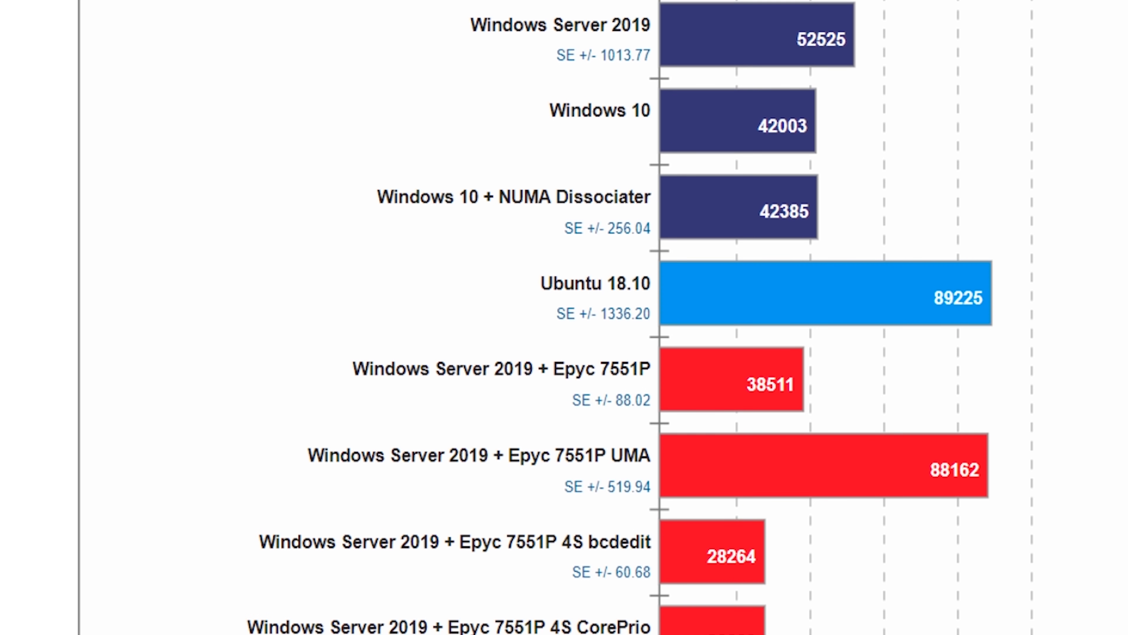
{"action": "scroll", "scroll_direction": "down", "scroll_amount": 3}
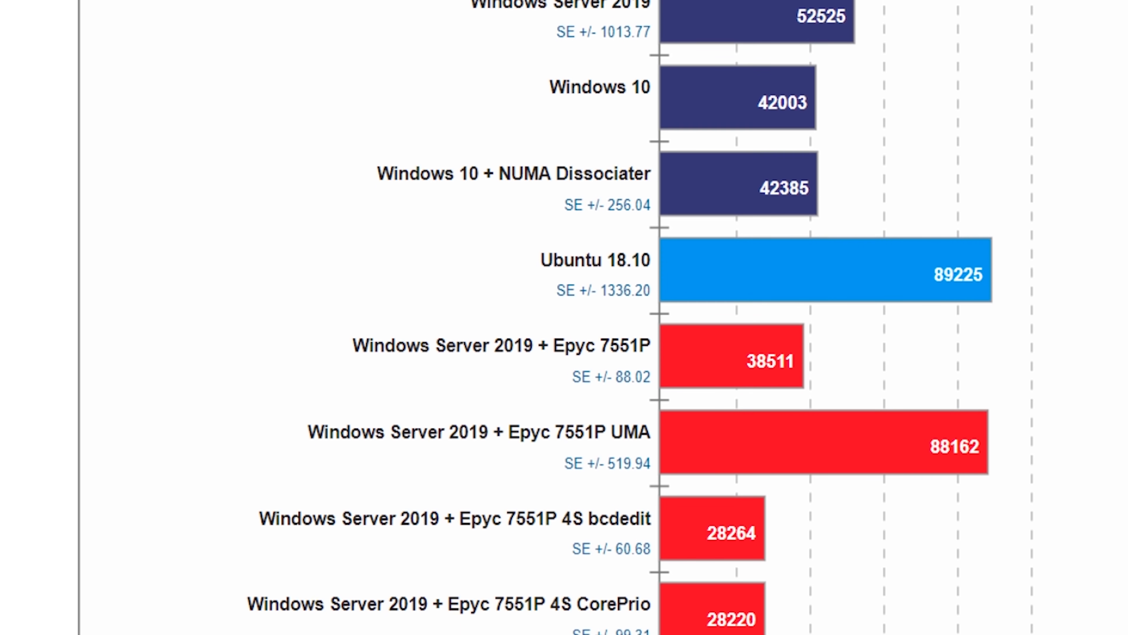
{"action": "scroll", "scroll_direction": "down", "scroll_amount": 3}
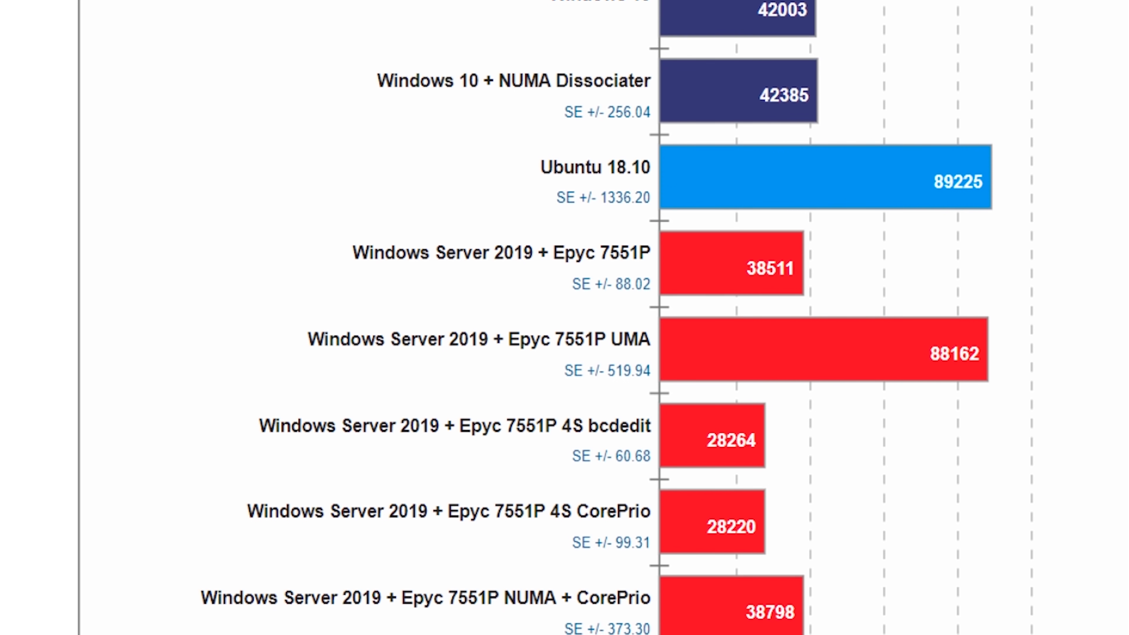
{"action": "scroll", "scroll_direction": "up", "scroll_amount": 3}
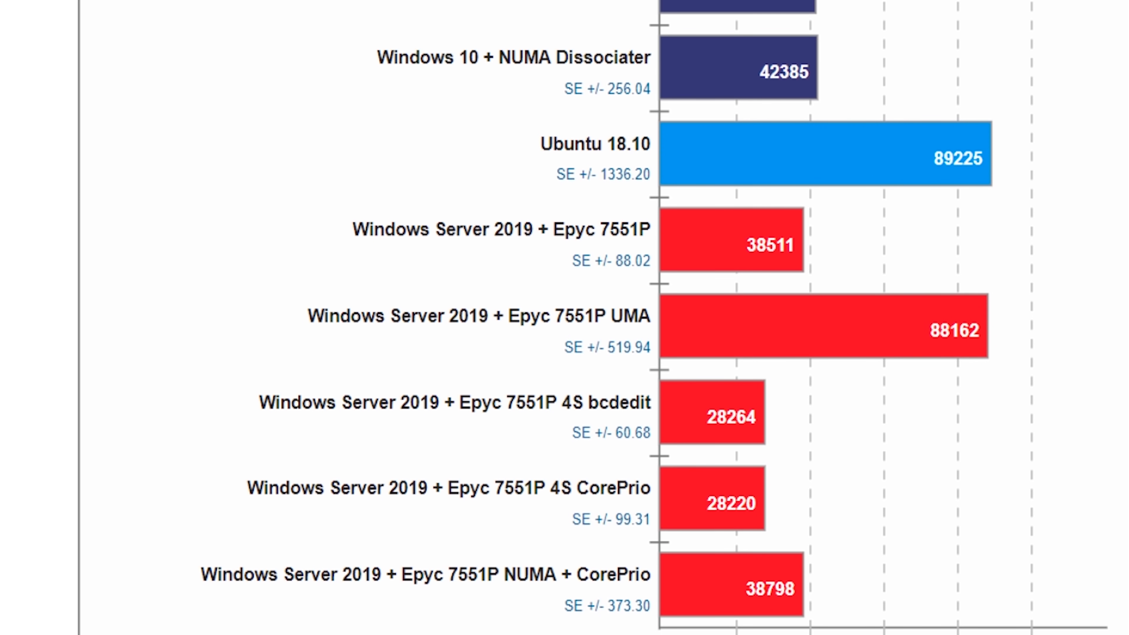
{"action": "scroll", "scroll_direction": "down", "scroll_amount": 3}
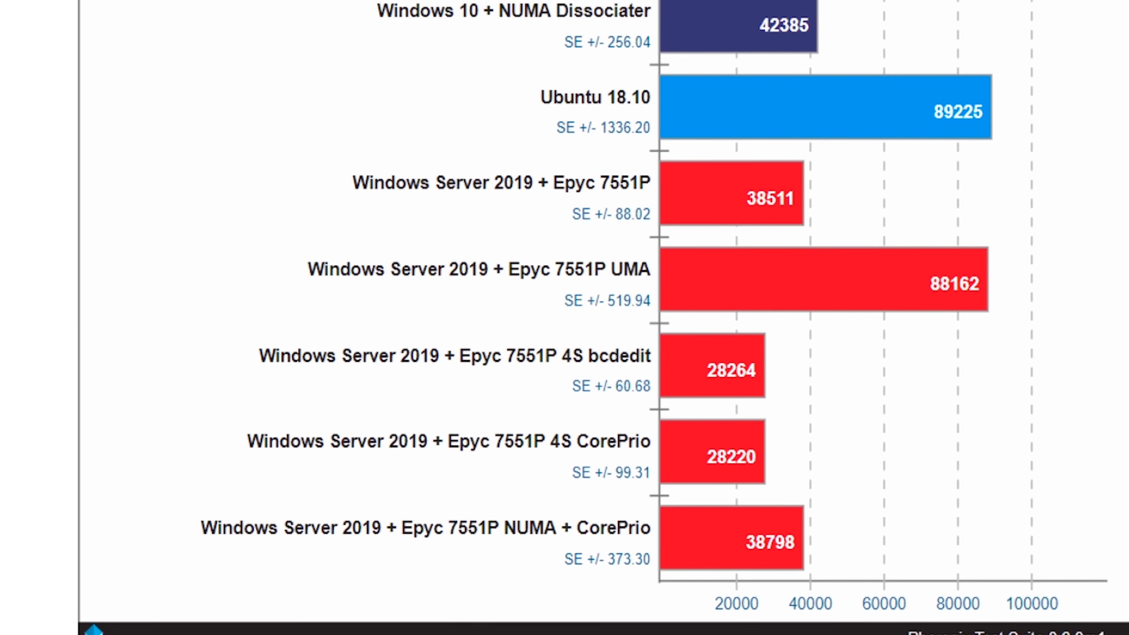